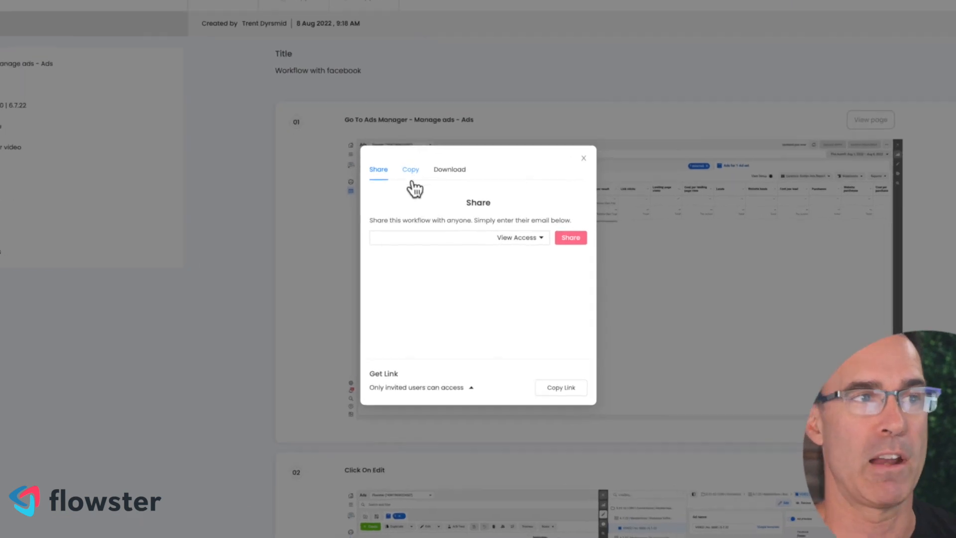
- Copy the 'Workflow with facebook' capture steps to the clipboard from the share dialog's Copy options
left_click(411, 170)
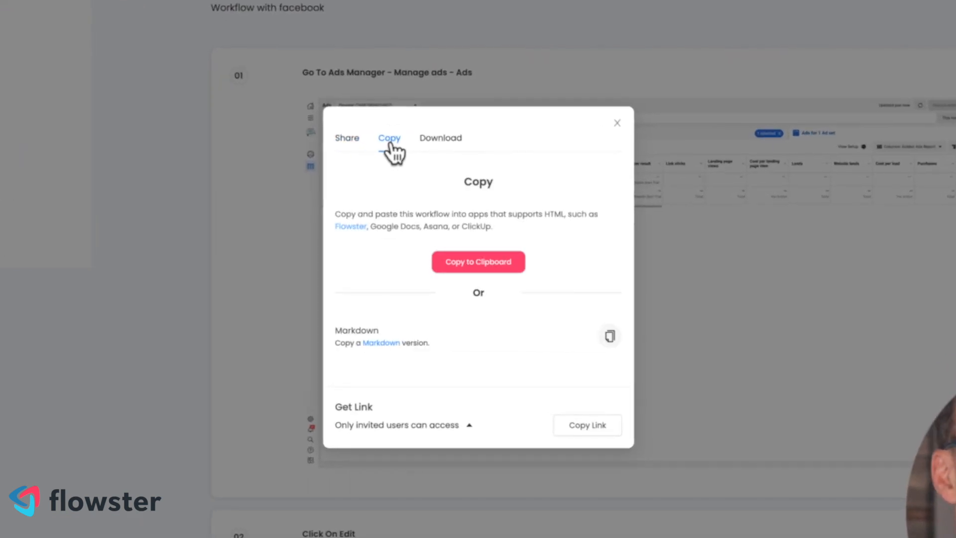
mouse_move(356, 223)
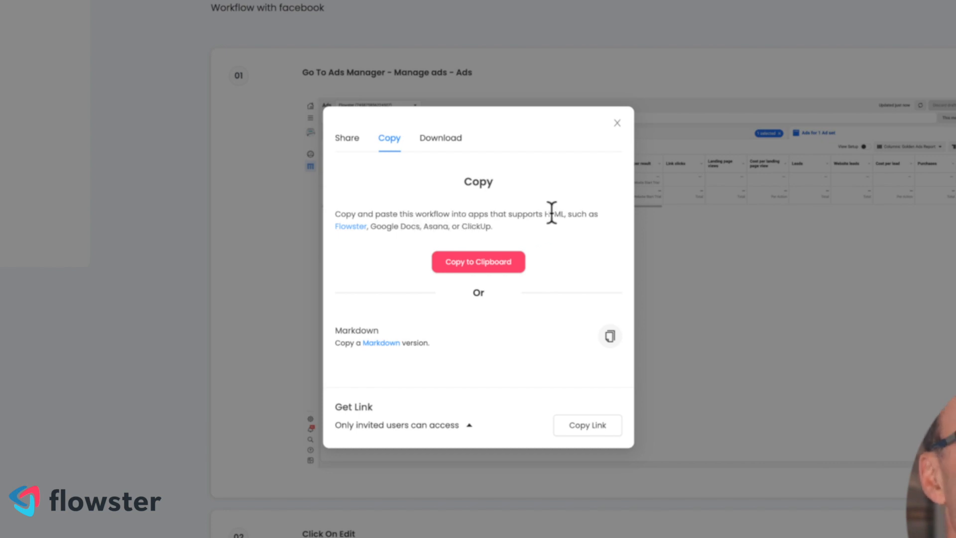
mouse_move(379, 229)
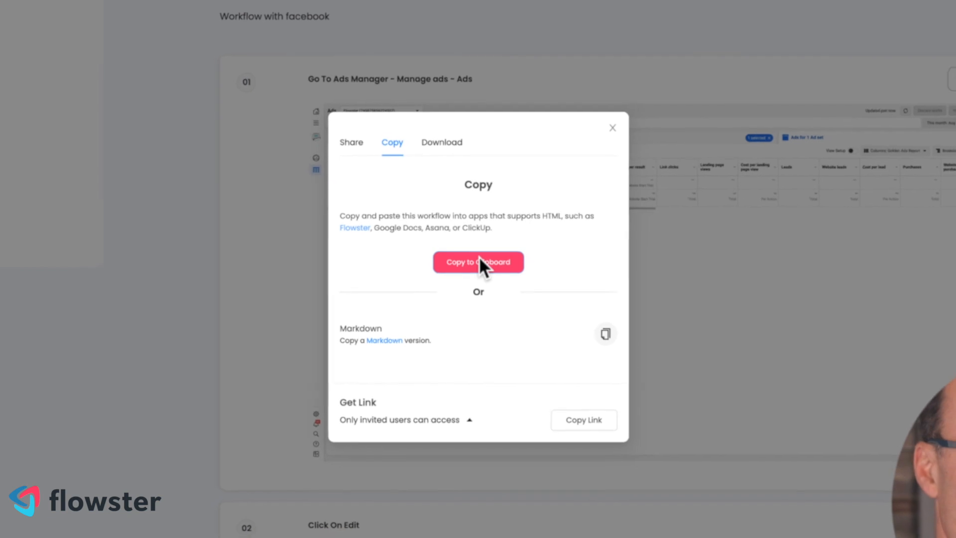
left_click(478, 262)
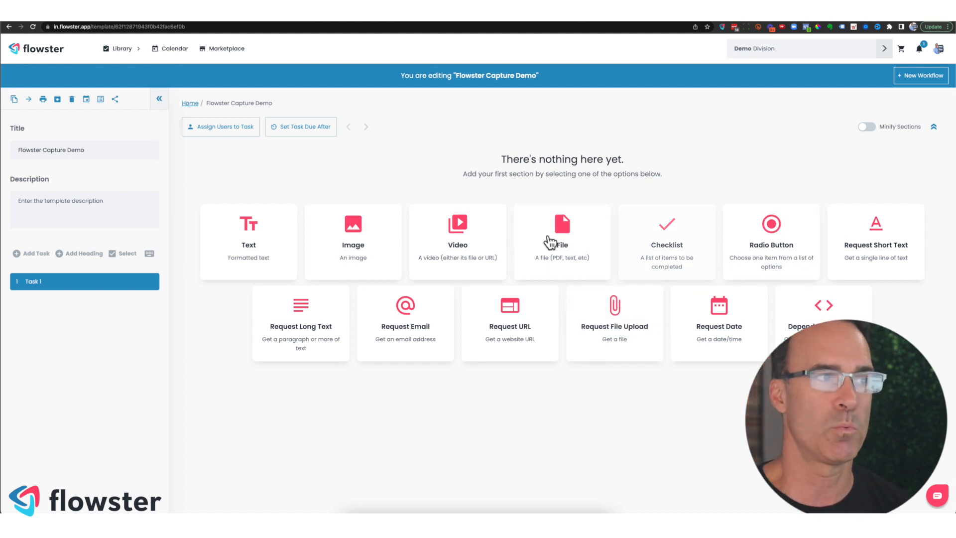
mouse_move(119, 342)
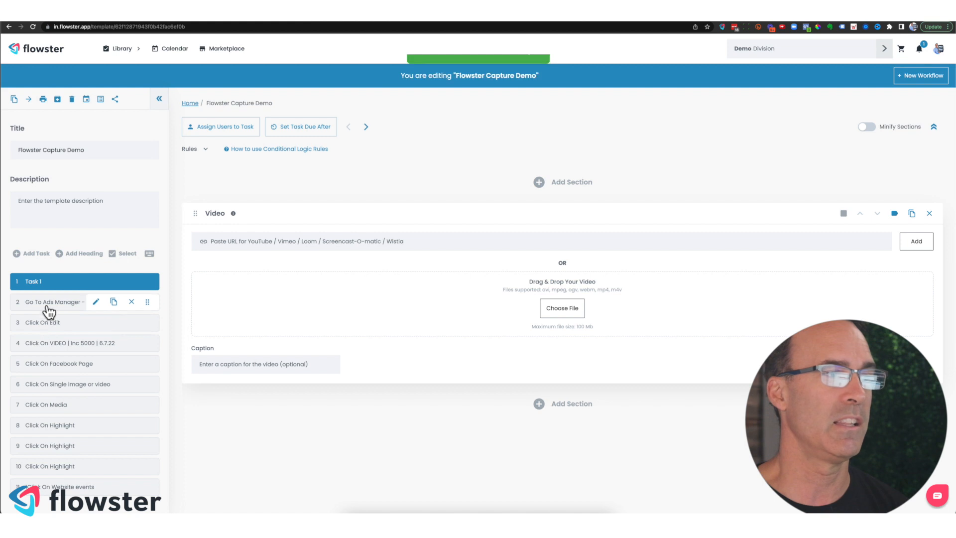
- Check the pasted Click On VIDEO task and its captured screenshot in the sidebar
left_click(54, 341)
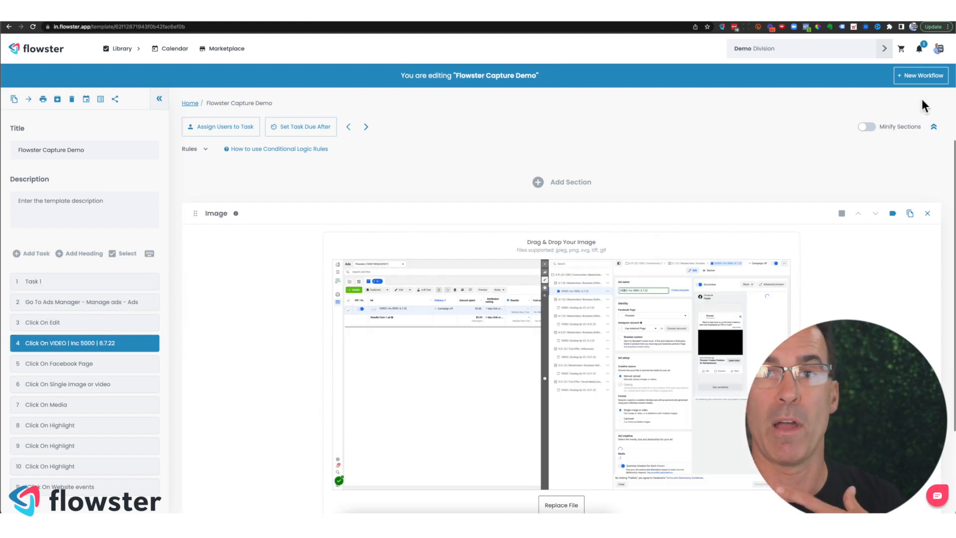
- Create a new workflow from the template due August 9, 2022 at 09:21 am
left_click(919, 75)
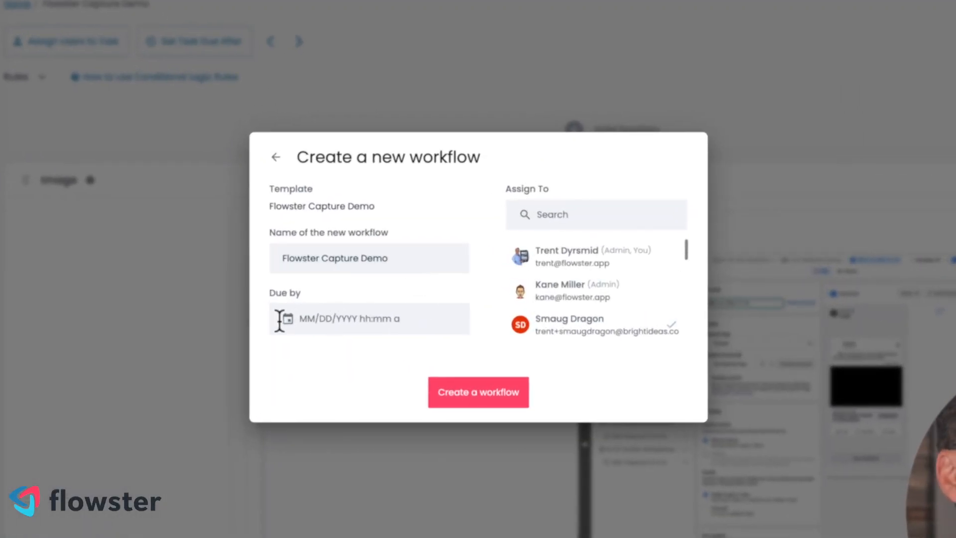
left_click(368, 318)
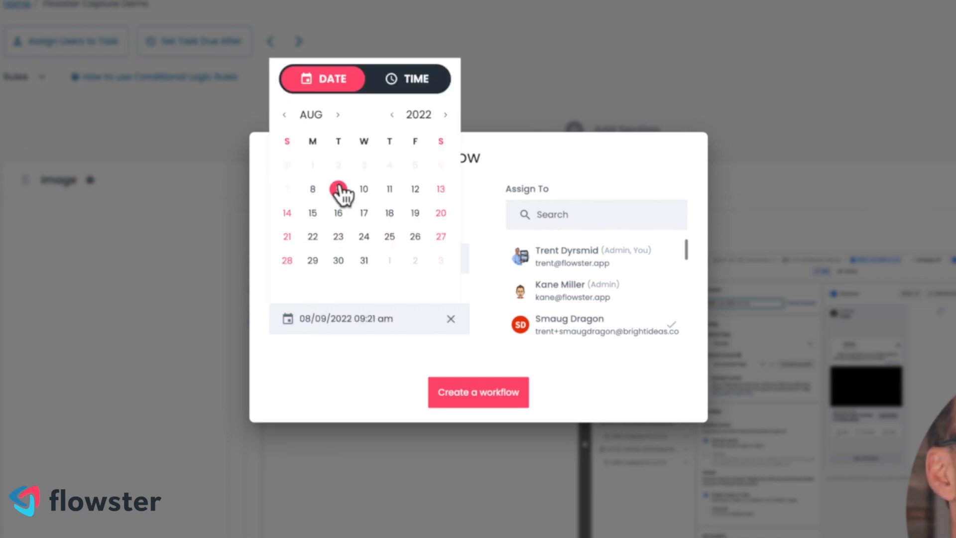
left_click(478, 391)
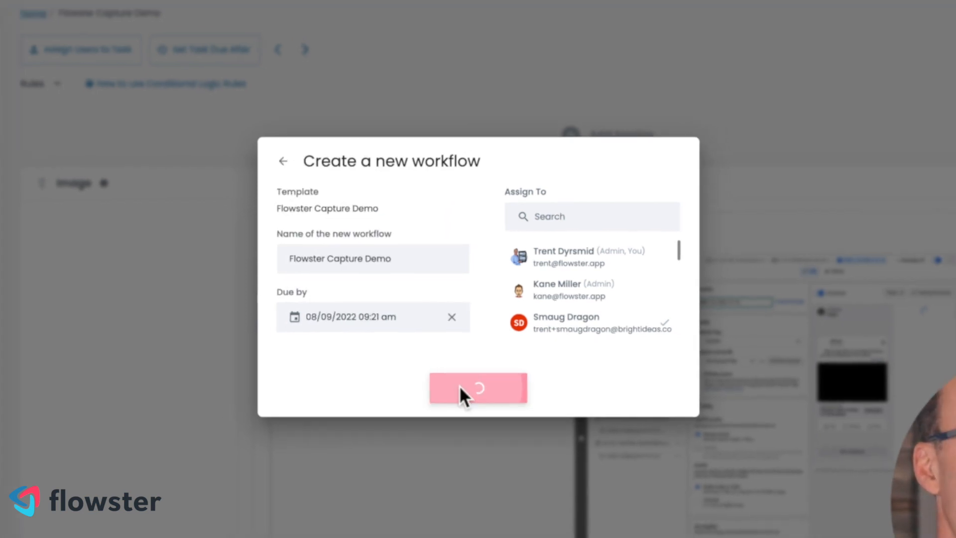
left_click(477, 387)
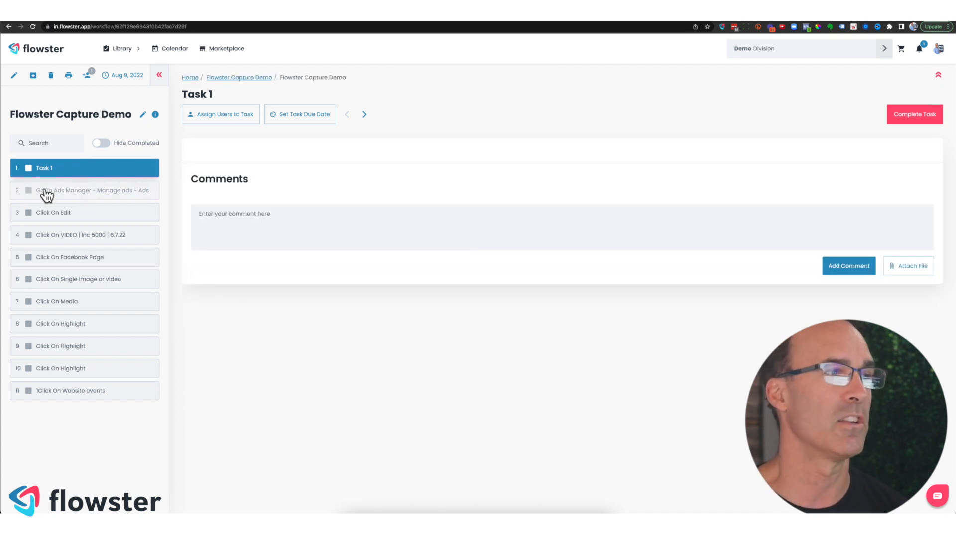
- Step through the tasks from Go To Ads Manager to Click On Media, viewing each screenshot
left_click(84, 190)
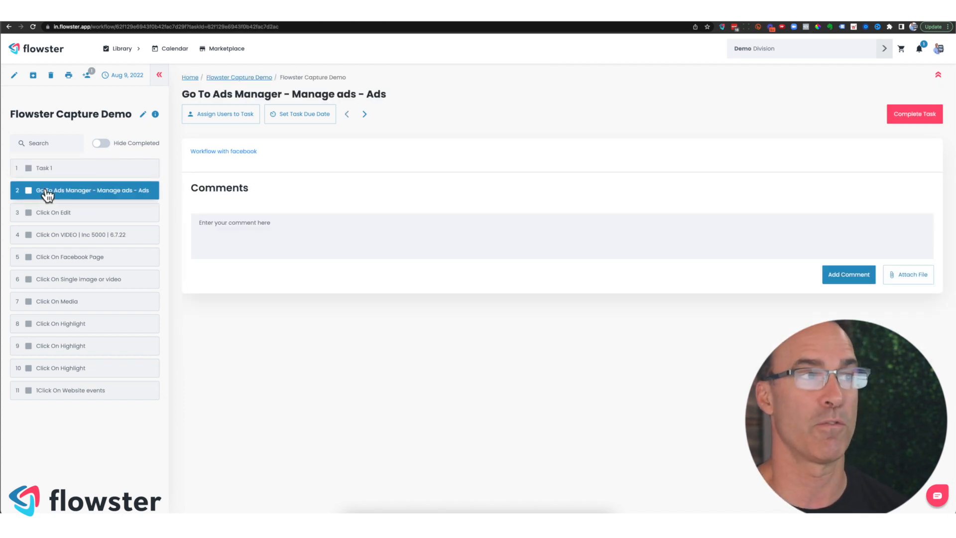
left_click(84, 212)
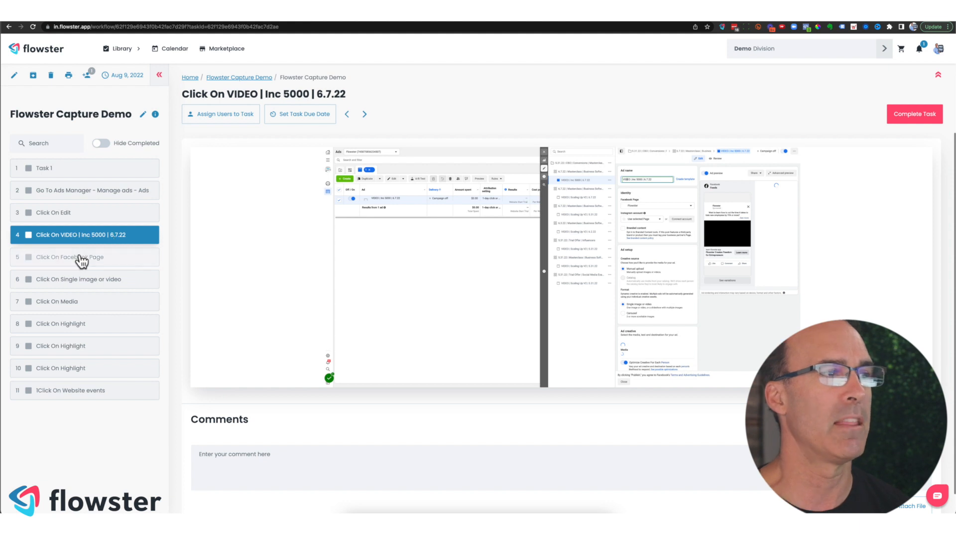
left_click(70, 256)
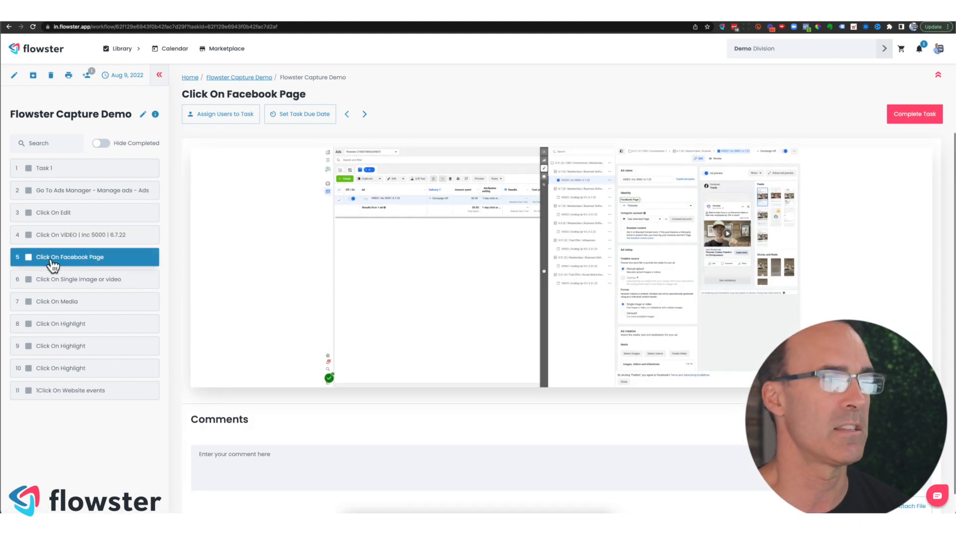
left_click(80, 278)
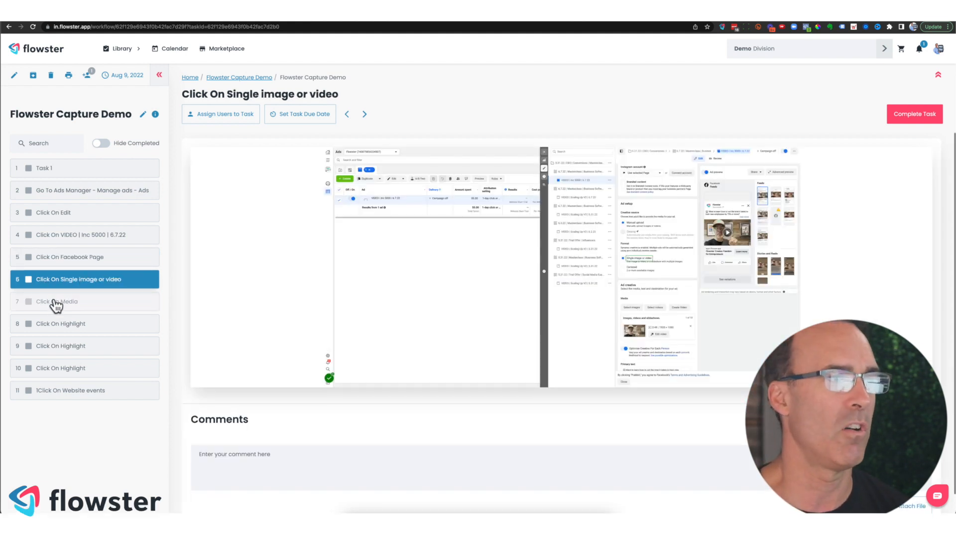
left_click(67, 301)
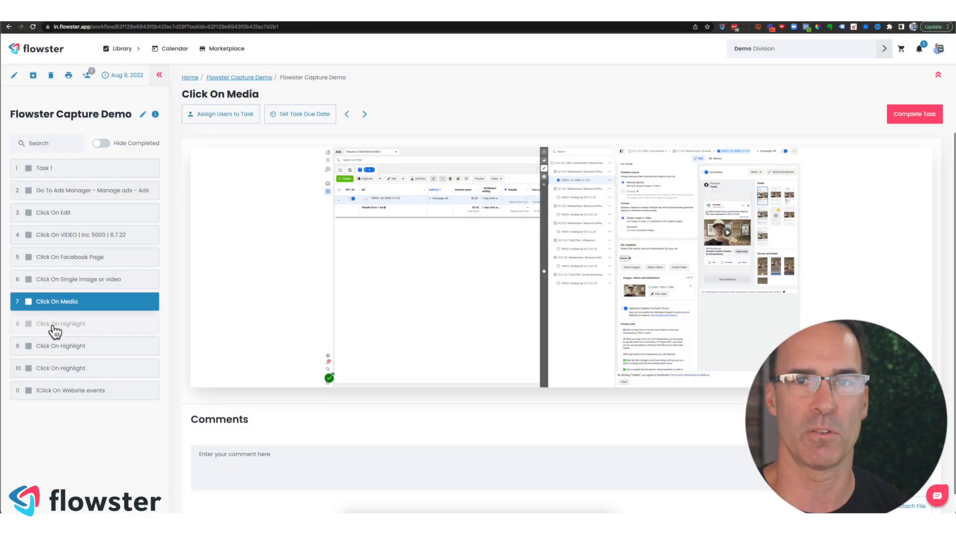